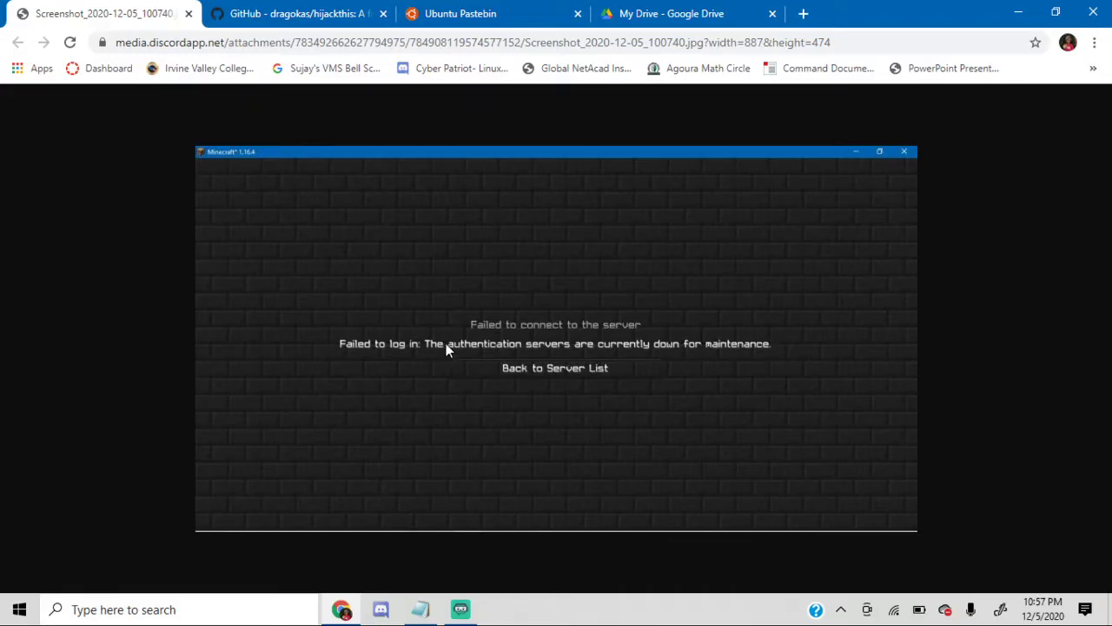
mouse_move(693, 352)
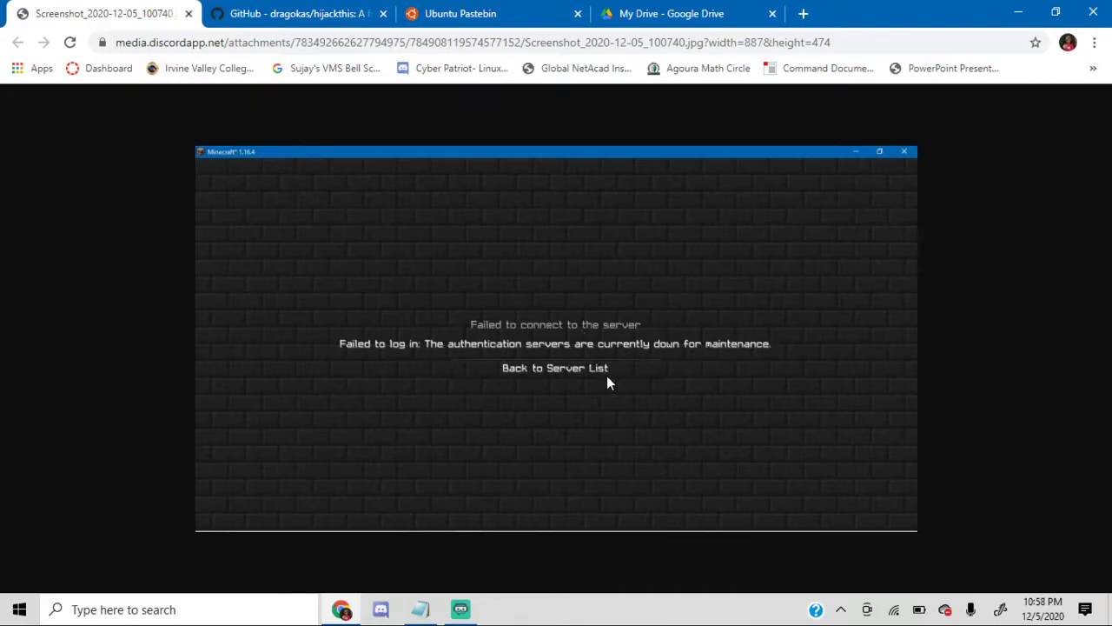
mouse_move(706, 386)
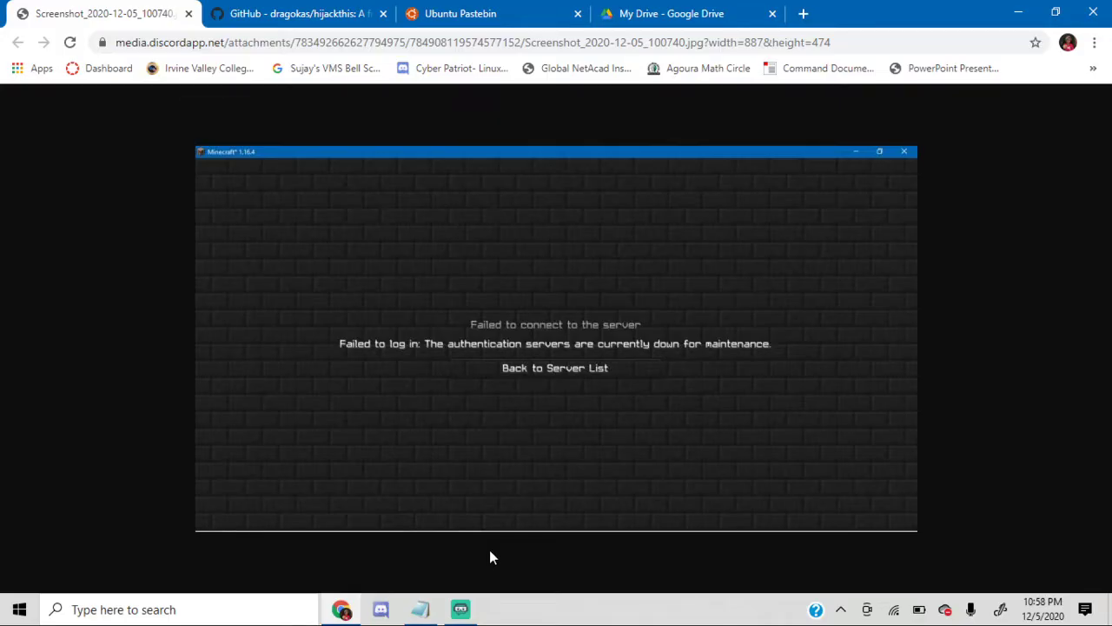
Switch to the dragokas/hijackthis GitHub tab and scroll the README down to Download.
left_click(296, 14)
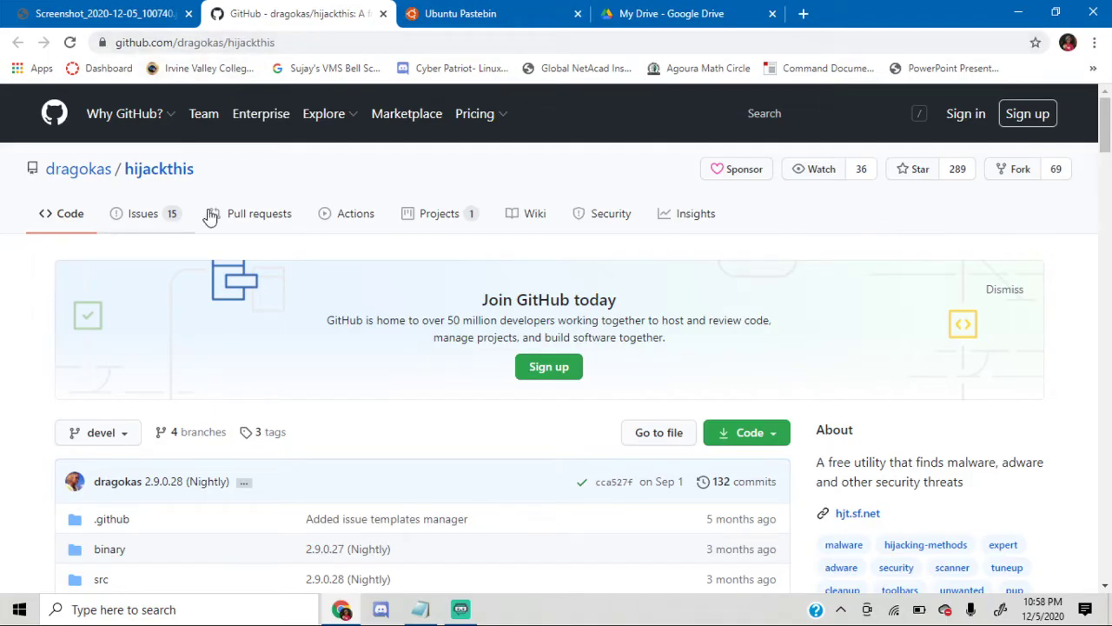
scroll("down", 3)
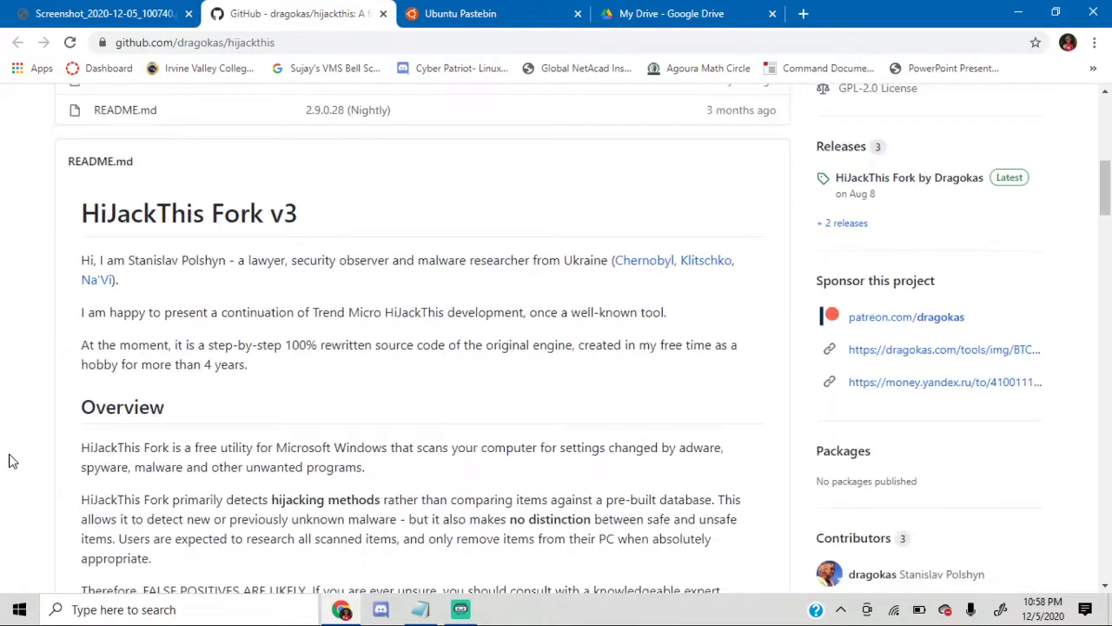
scroll("down", 3)
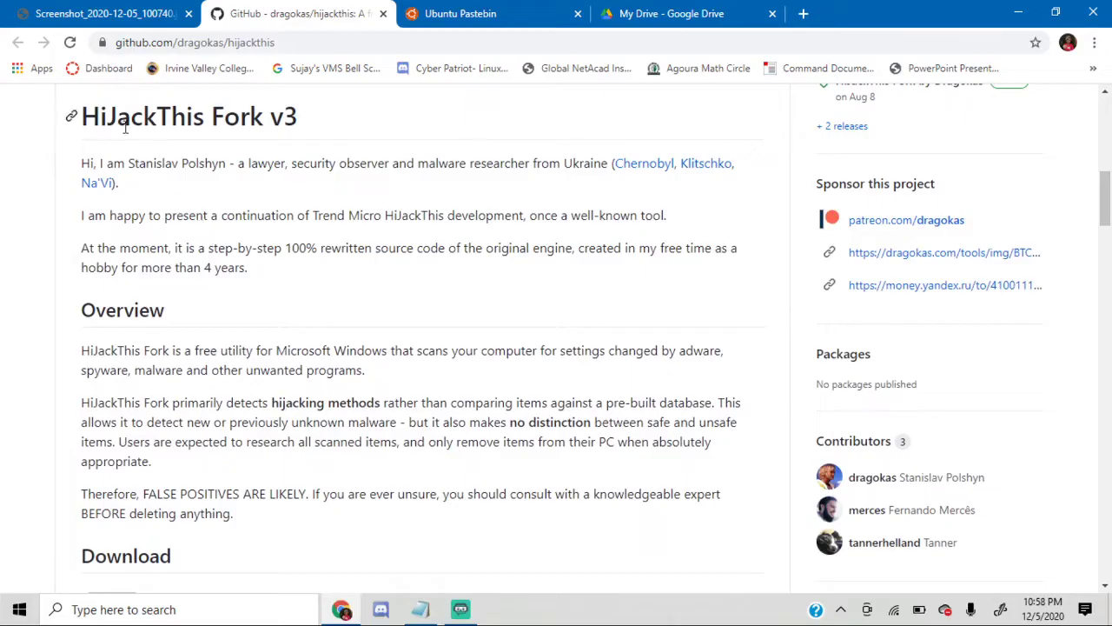
scroll("down", 3)
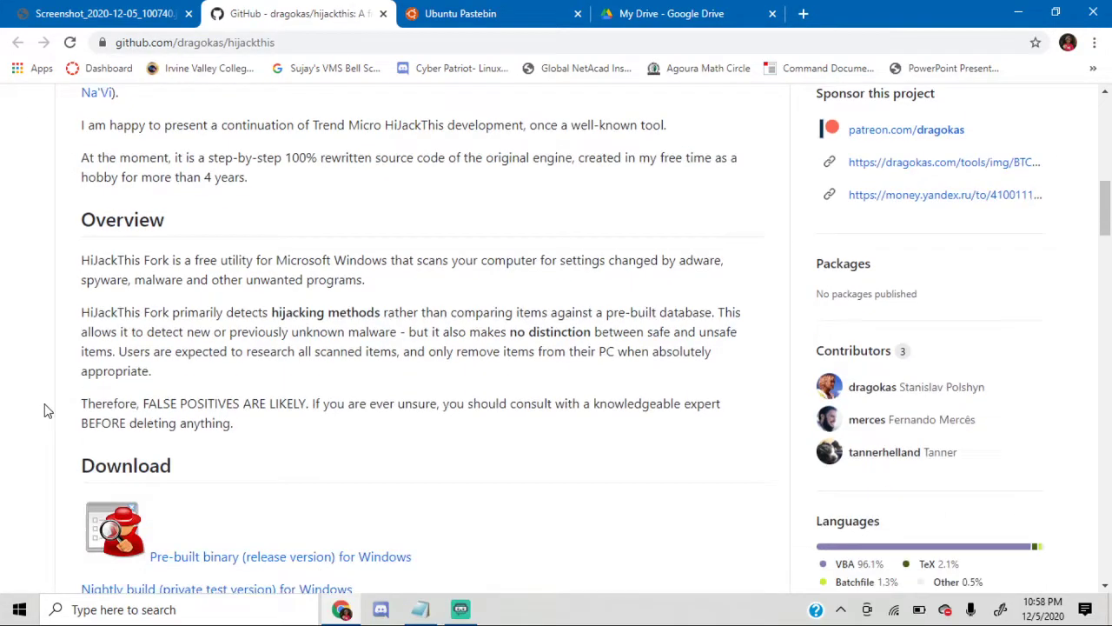
scroll("down", 3)
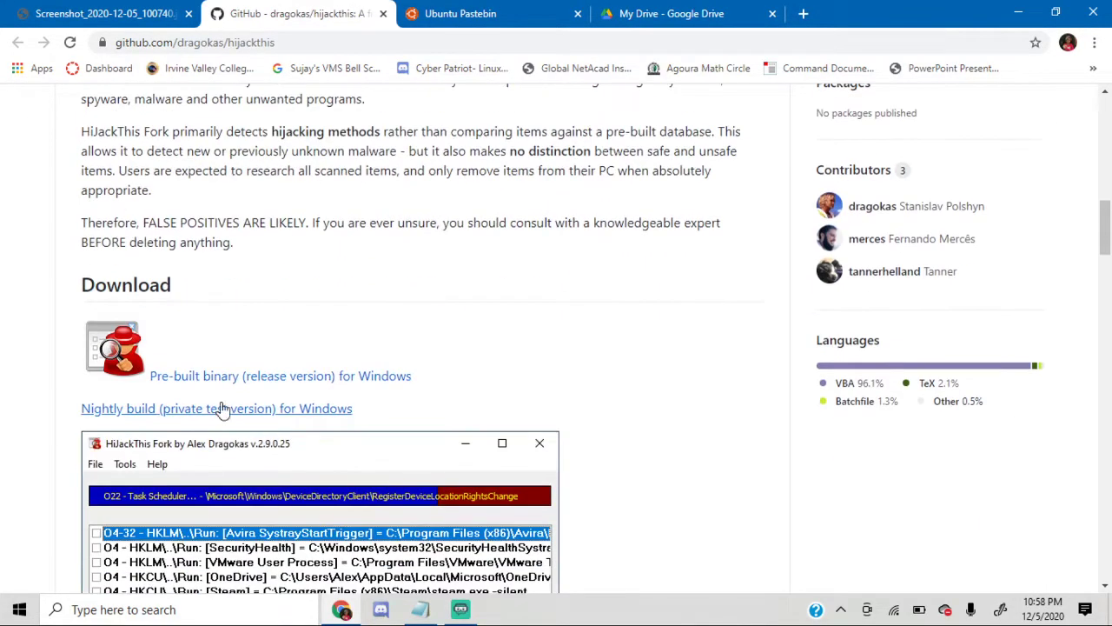
mouse_move(302, 384)
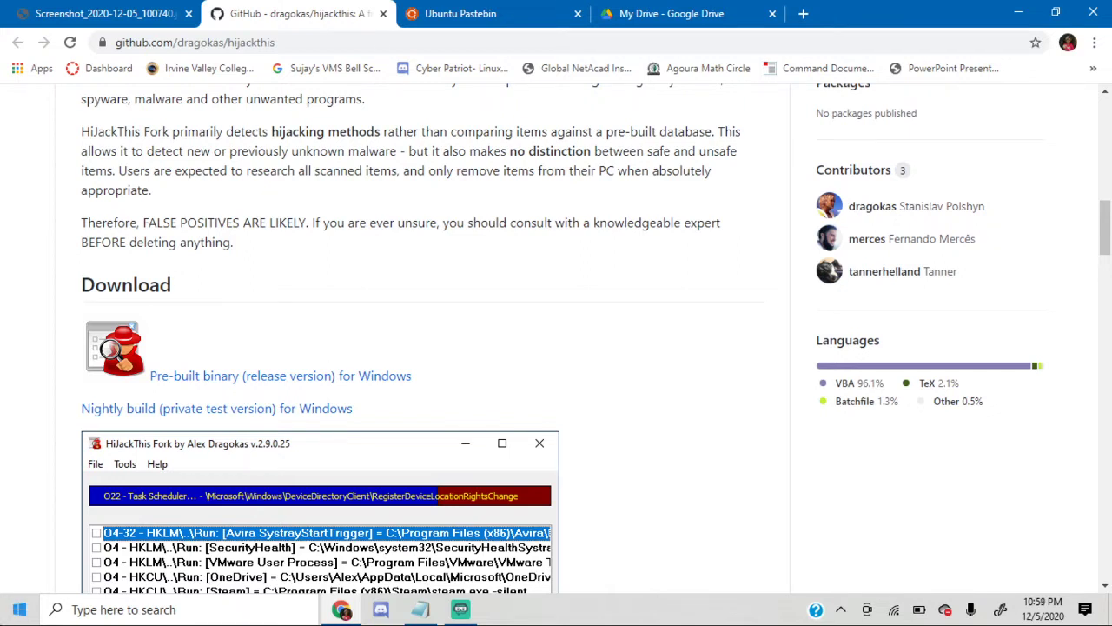
mouse_move(13, 609)
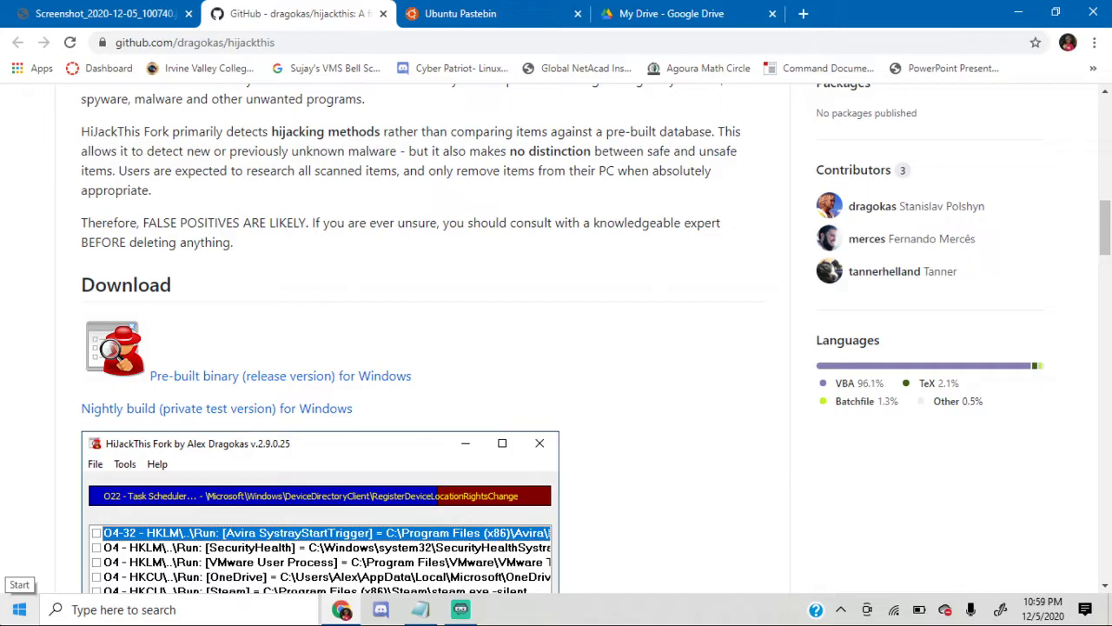
Search the Start menu for HiJackThis.exe and launch the app.
left_click(19, 610)
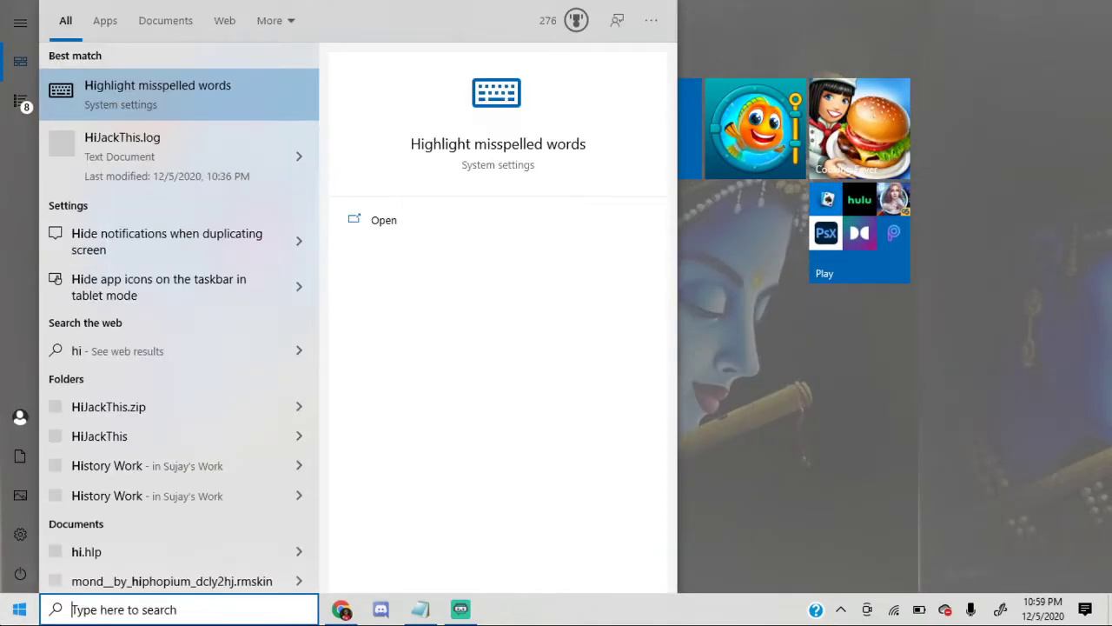
type("HiJackThis.exe")
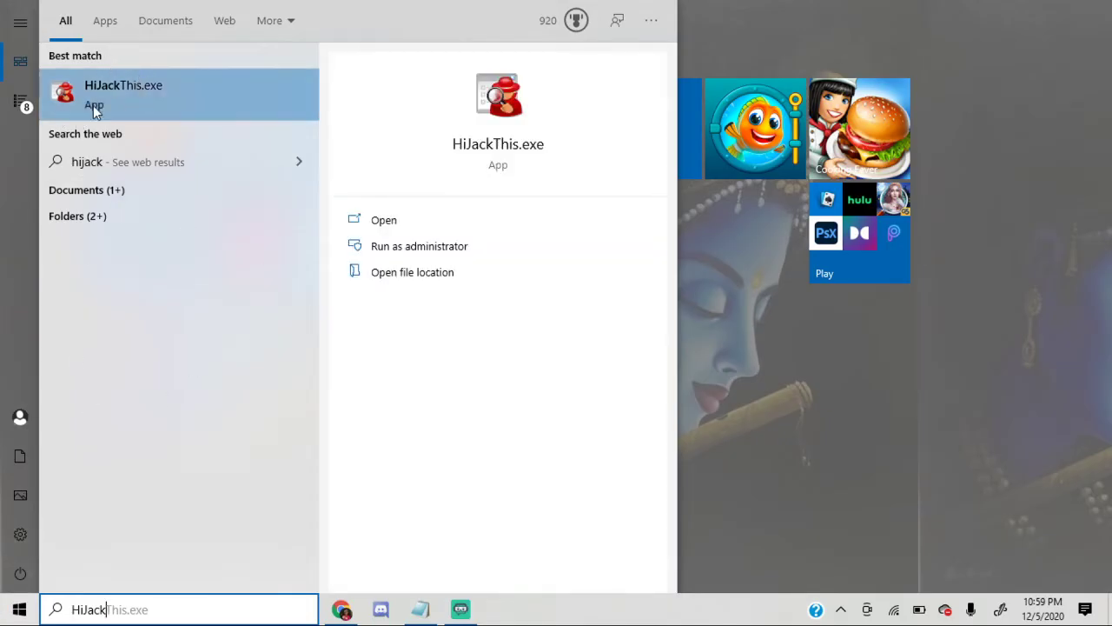
left_click(383, 219)
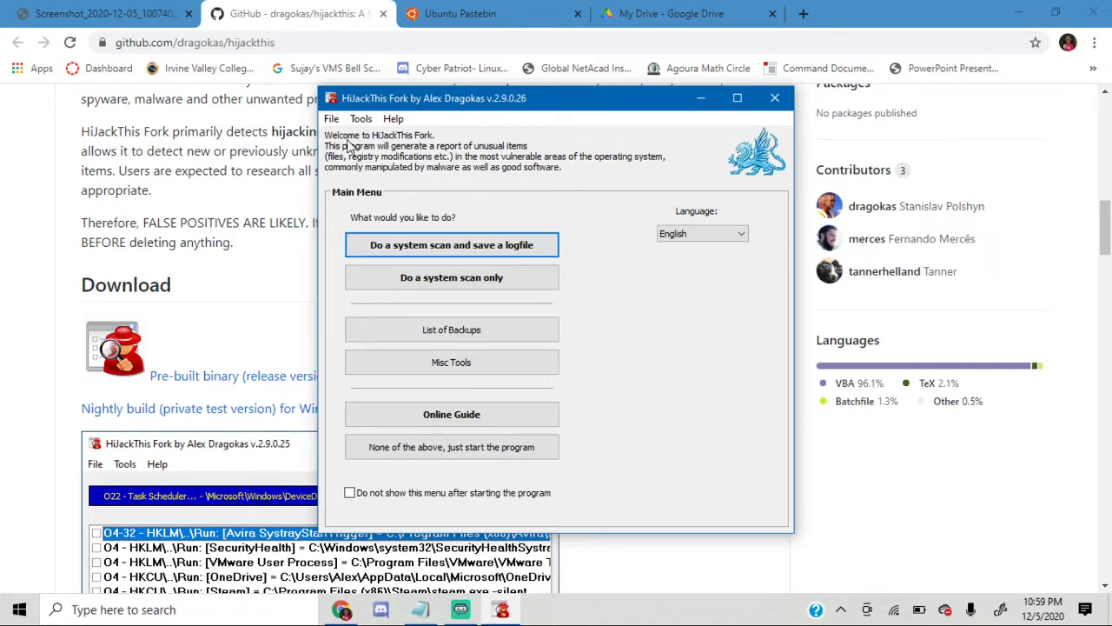
mouse_move(369, 247)
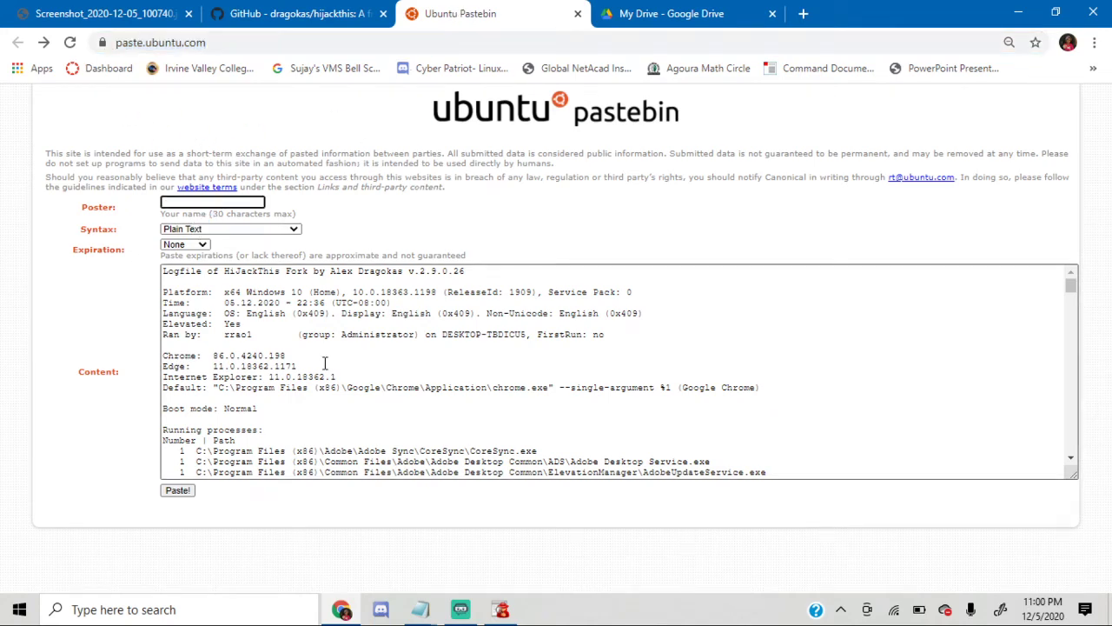
Submit the log as a paste with poster 'ajdkfja.dfk', then close the Google Drive tab.
left_click(608, 361)
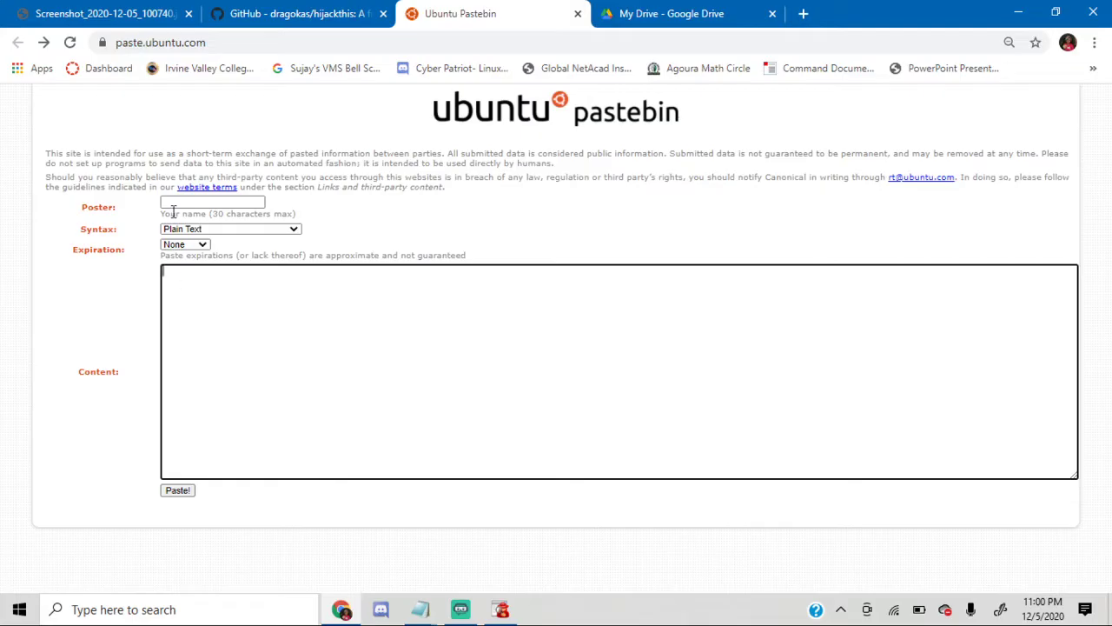
left_click(212, 202)
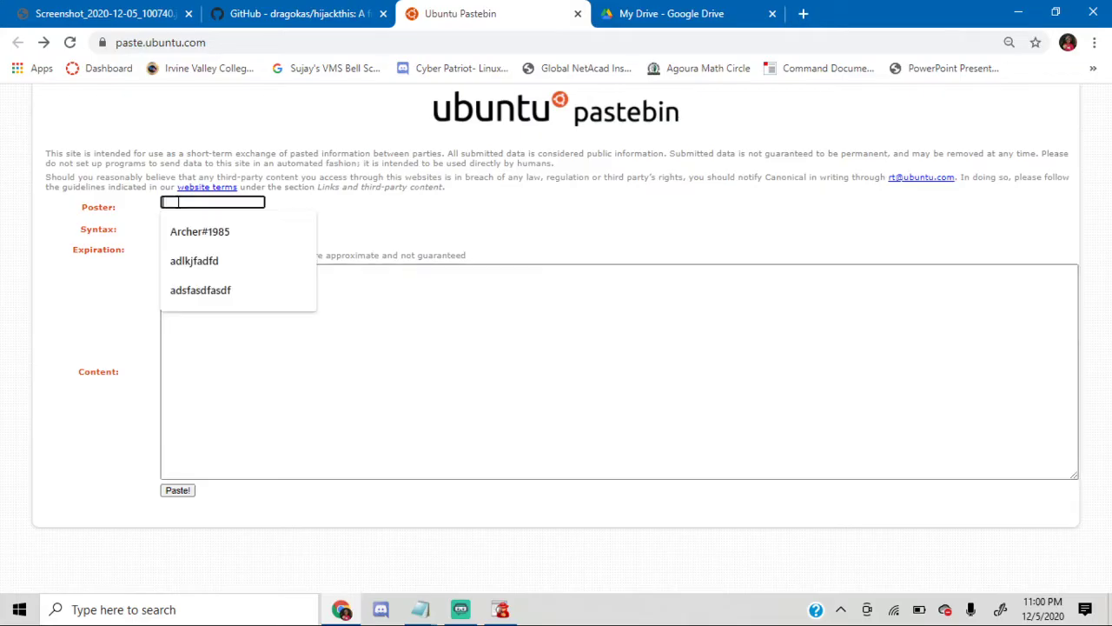
type("ajdkfja.dfk")
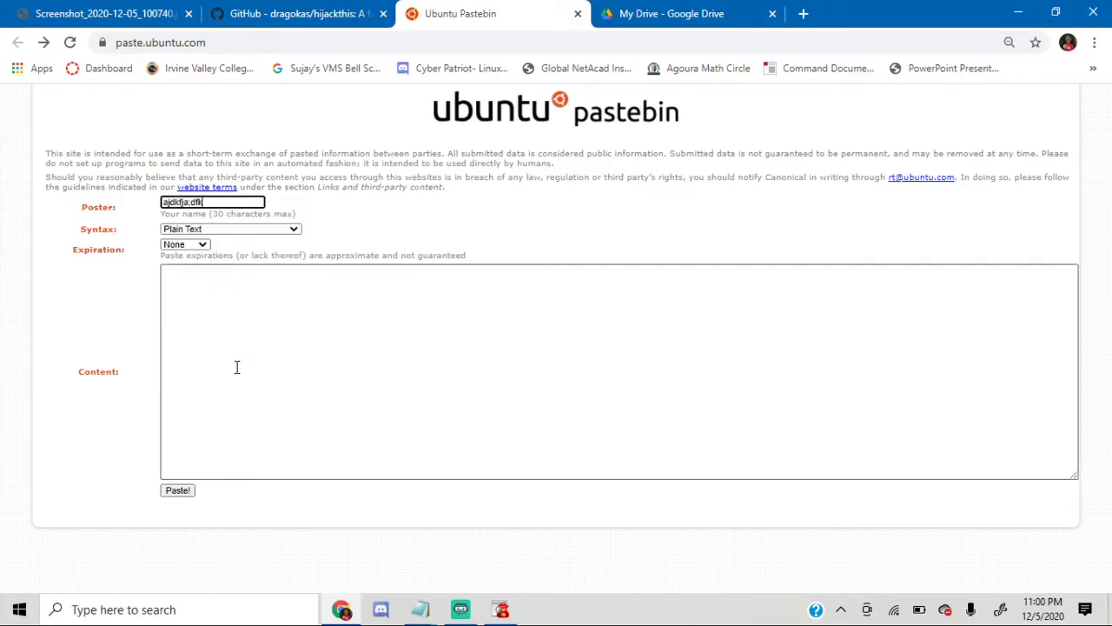
left_click(359, 384)
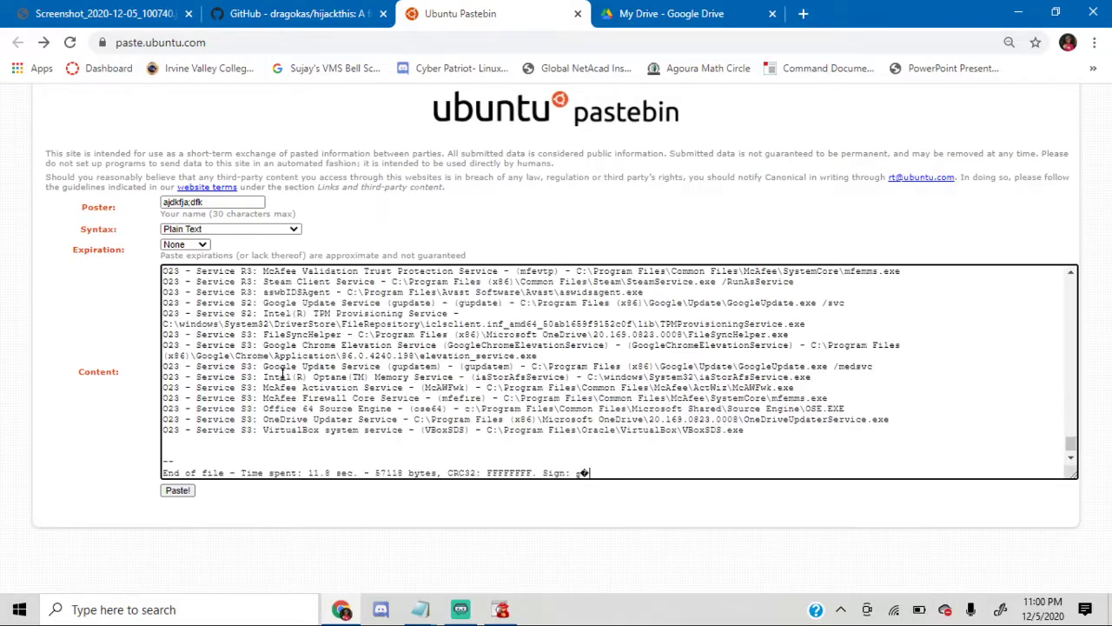
mouse_move(419, 609)
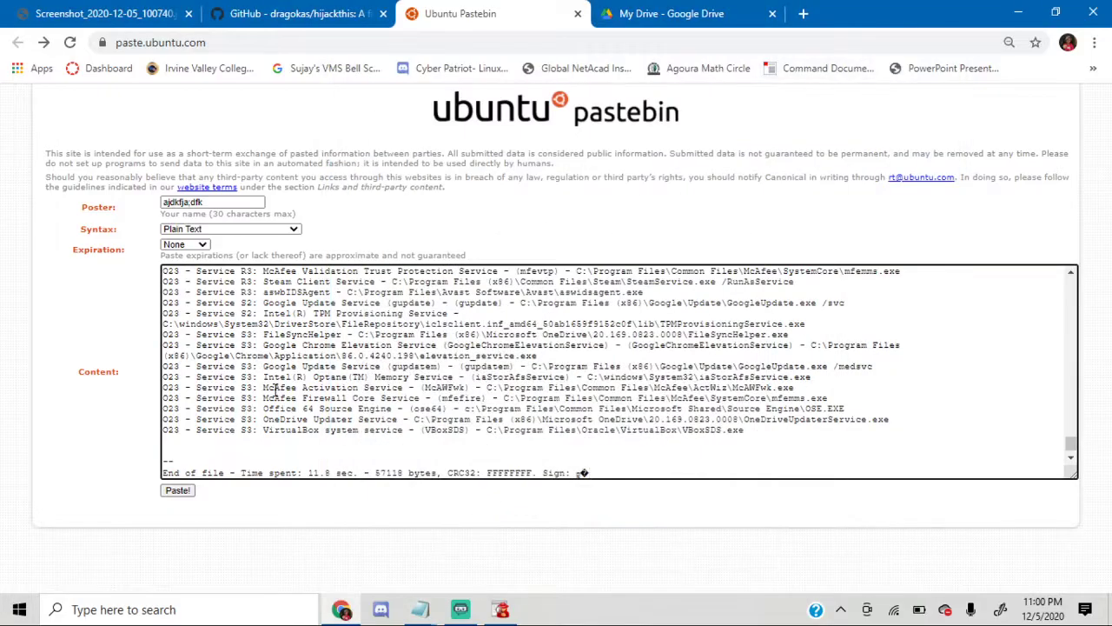
left_click(178, 490)
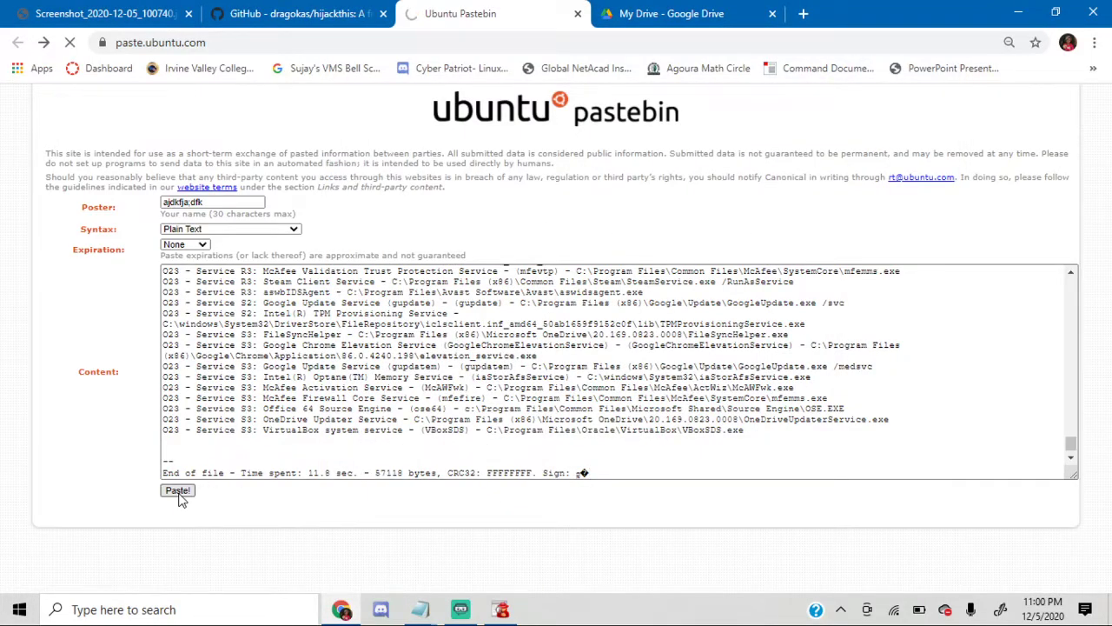
left_click(178, 491)
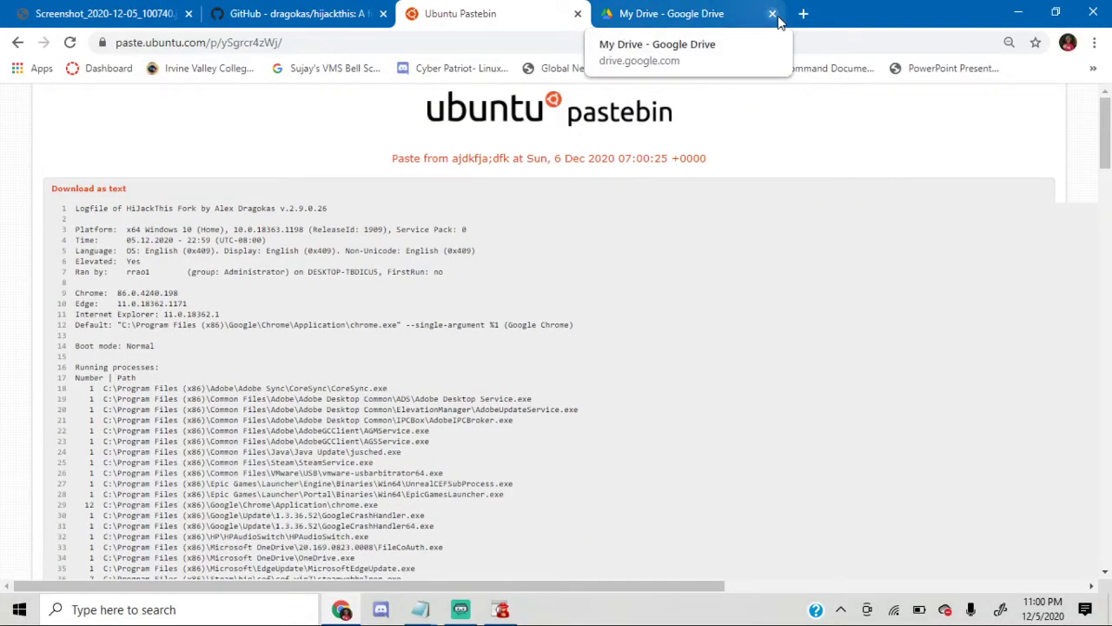
left_click(771, 14)
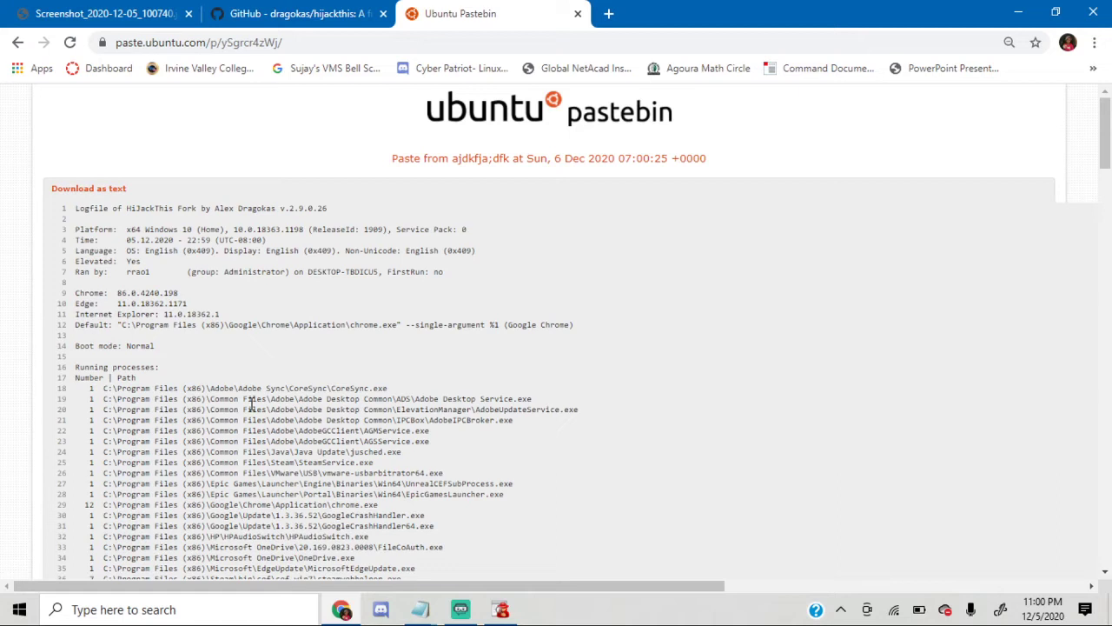
mouse_move(252, 357)
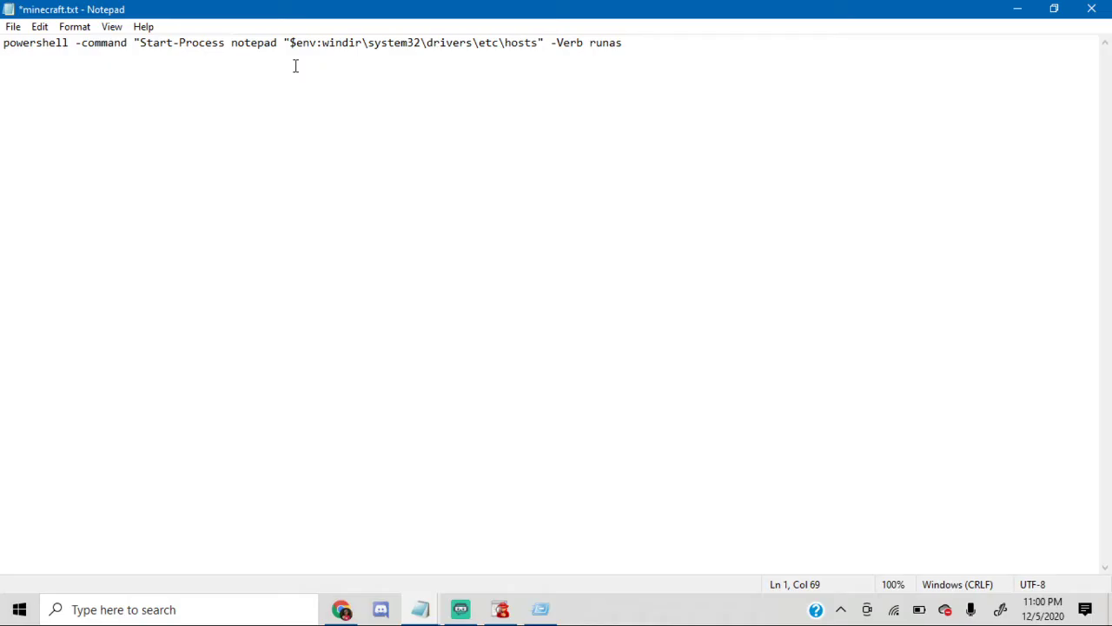
mouse_move(352, 100)
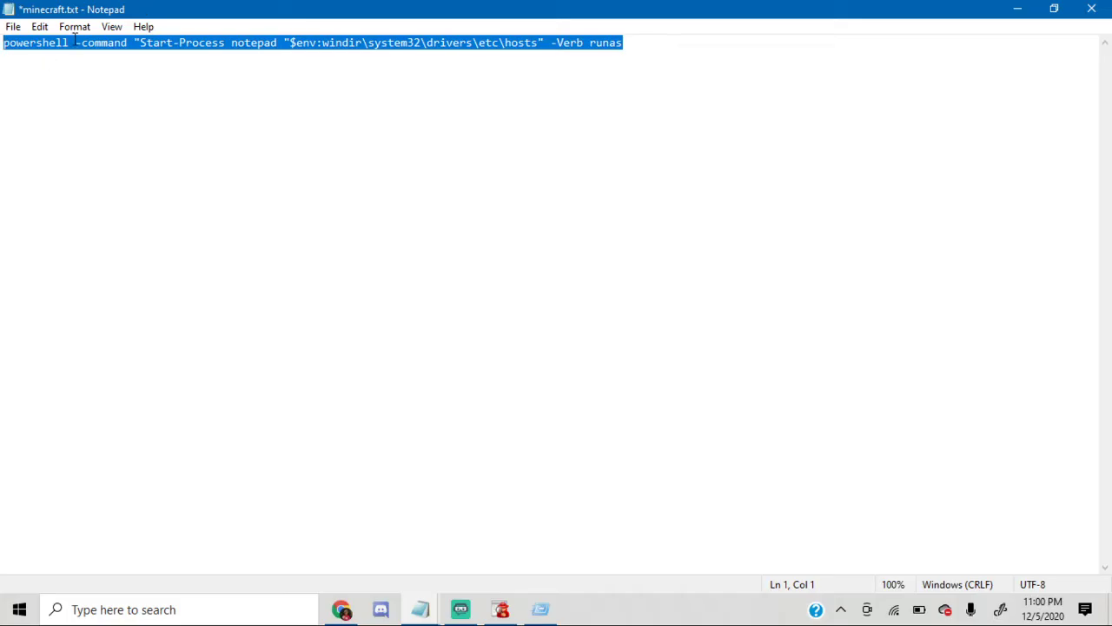
Copy the PowerShell hosts-file admin command from Notepad and bring up the Run prompt.
right_click(74, 42)
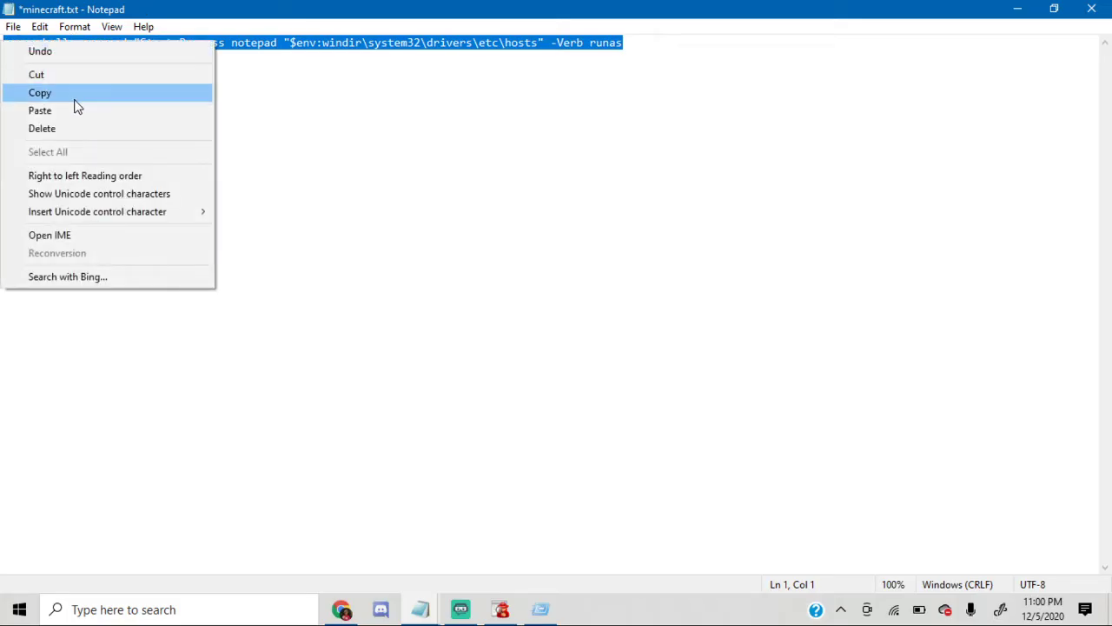
left_click(40, 92)
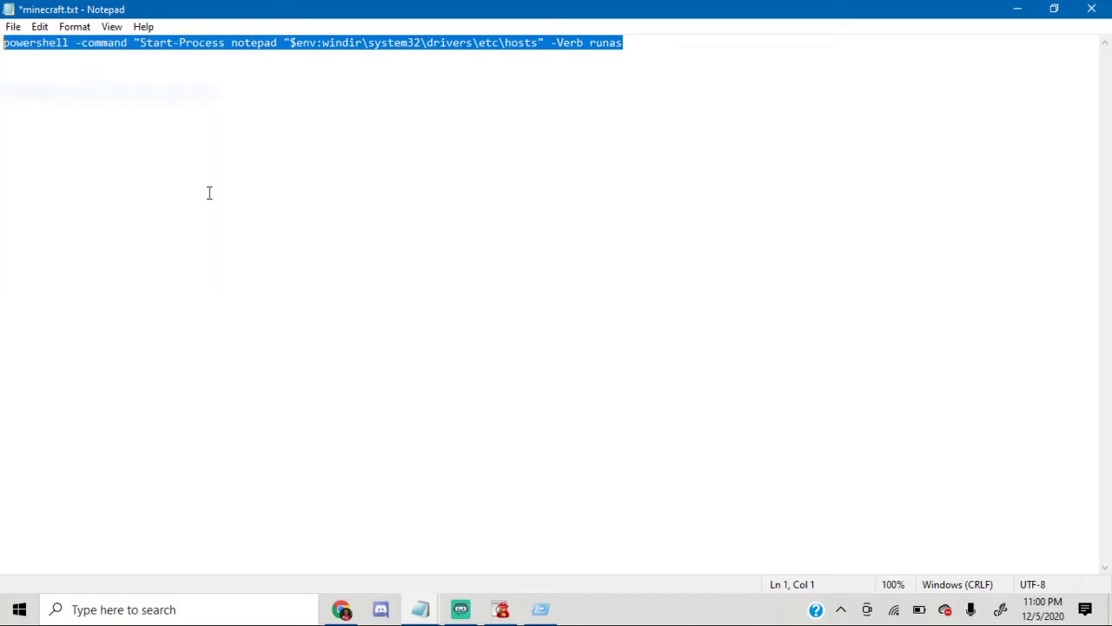
key("Win+r")
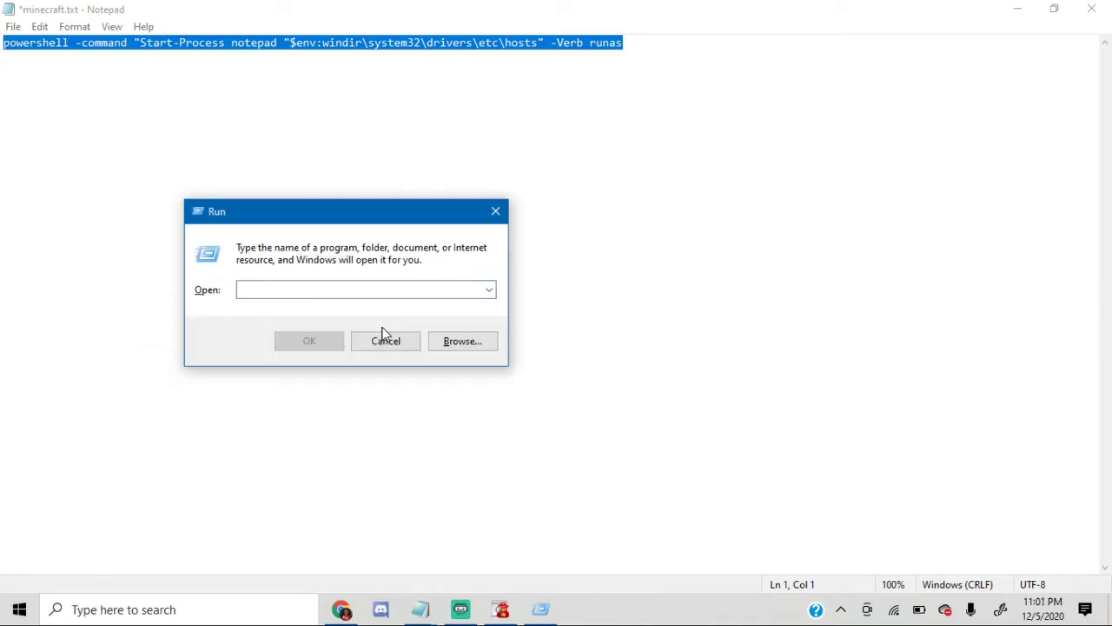
Paste the PowerShell command into Run and execute it to open the hosts file.
right_click(365, 290)
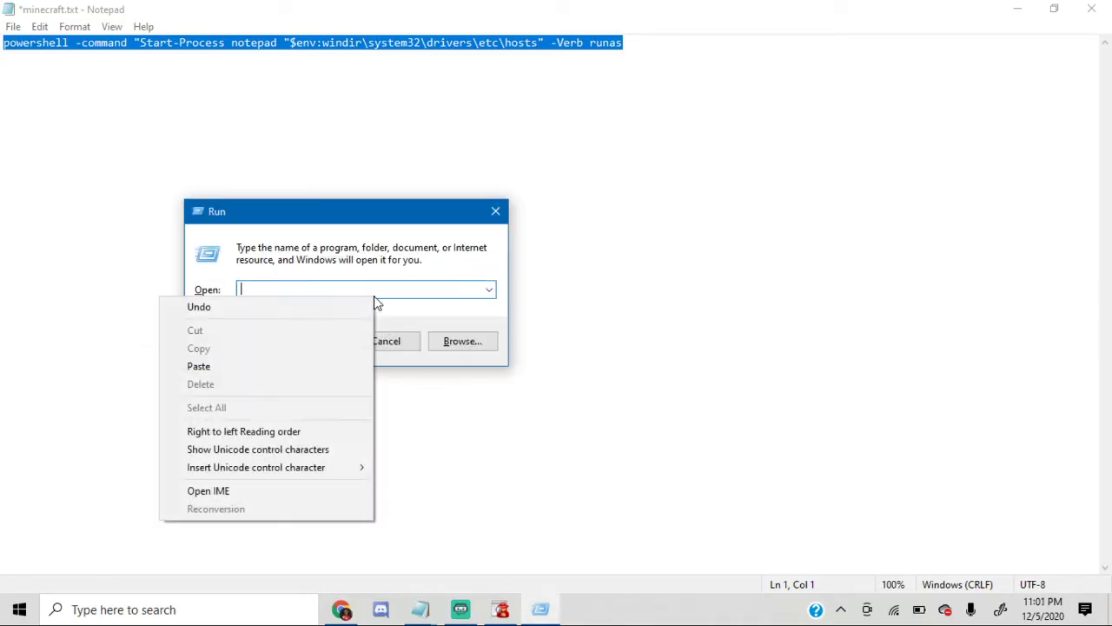
left_click(198, 365)
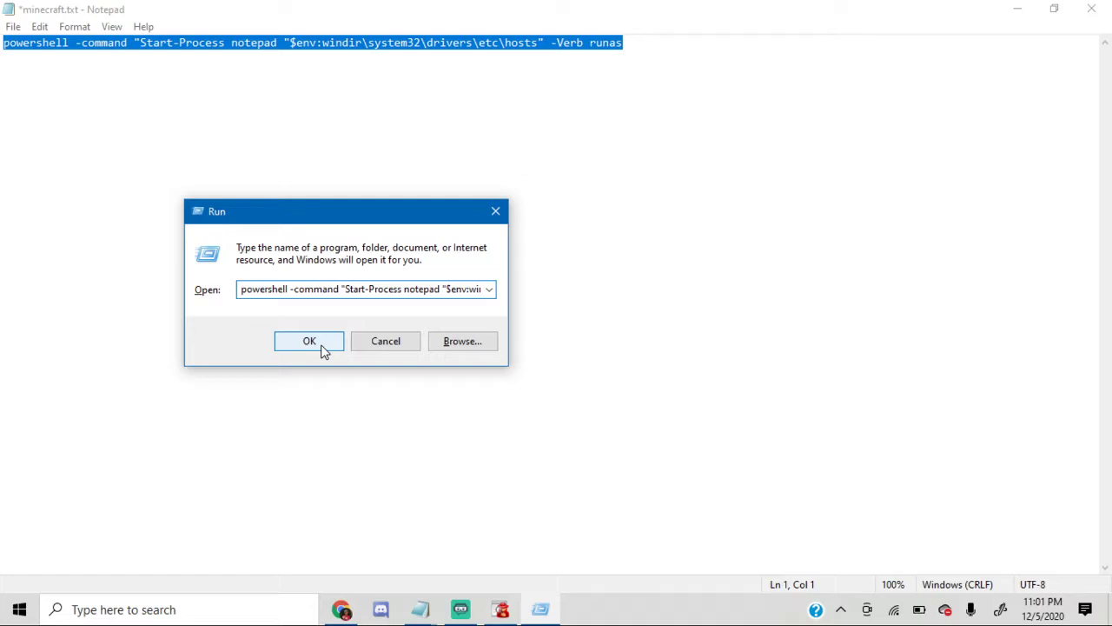
left_click(309, 341)
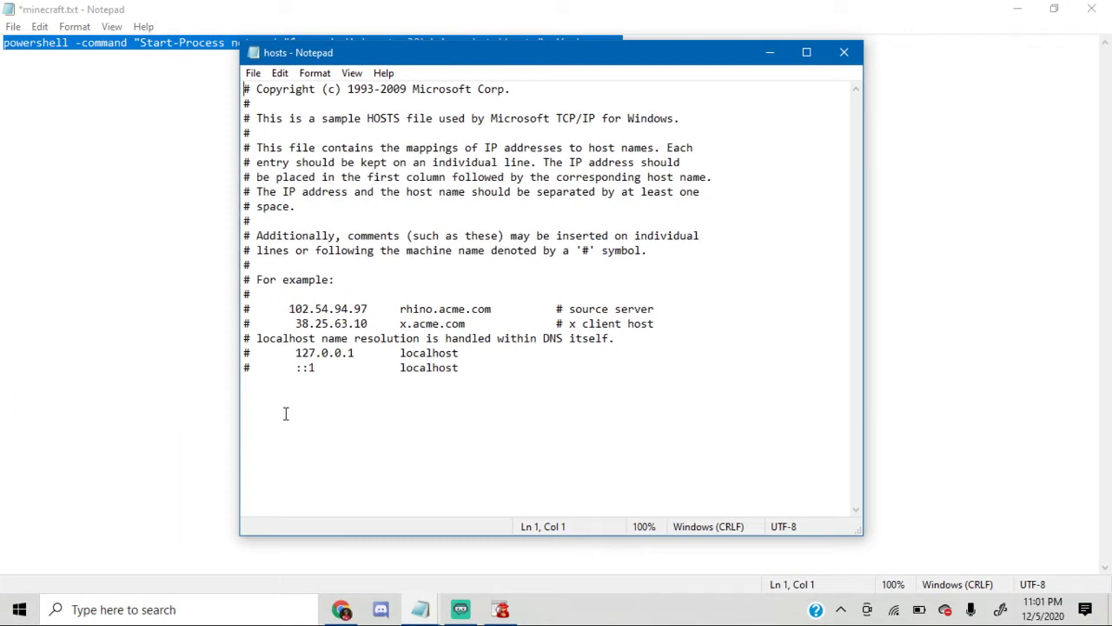
Confirm the hosts file has only commented entries, close it, and return to Chrome.
left_click(253, 412)
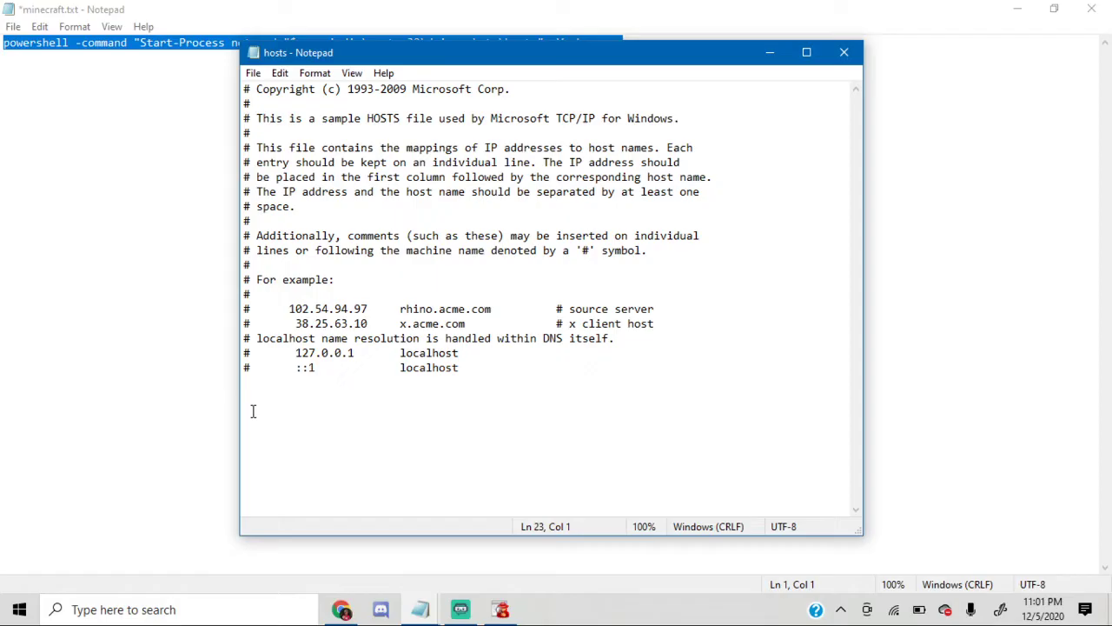
mouse_move(347, 424)
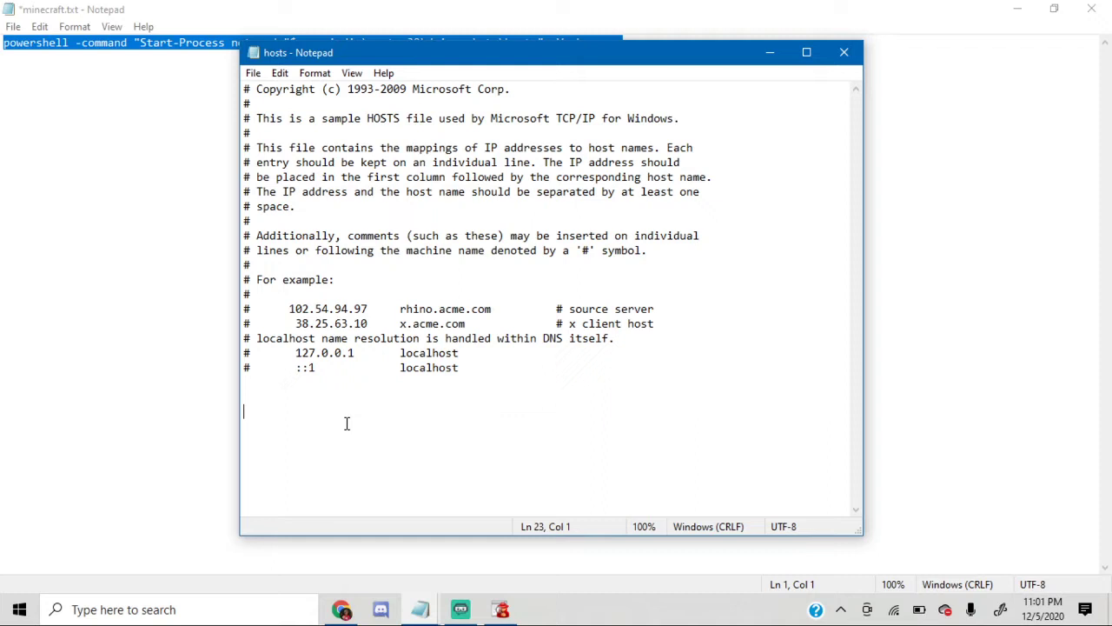
mouse_move(325, 417)
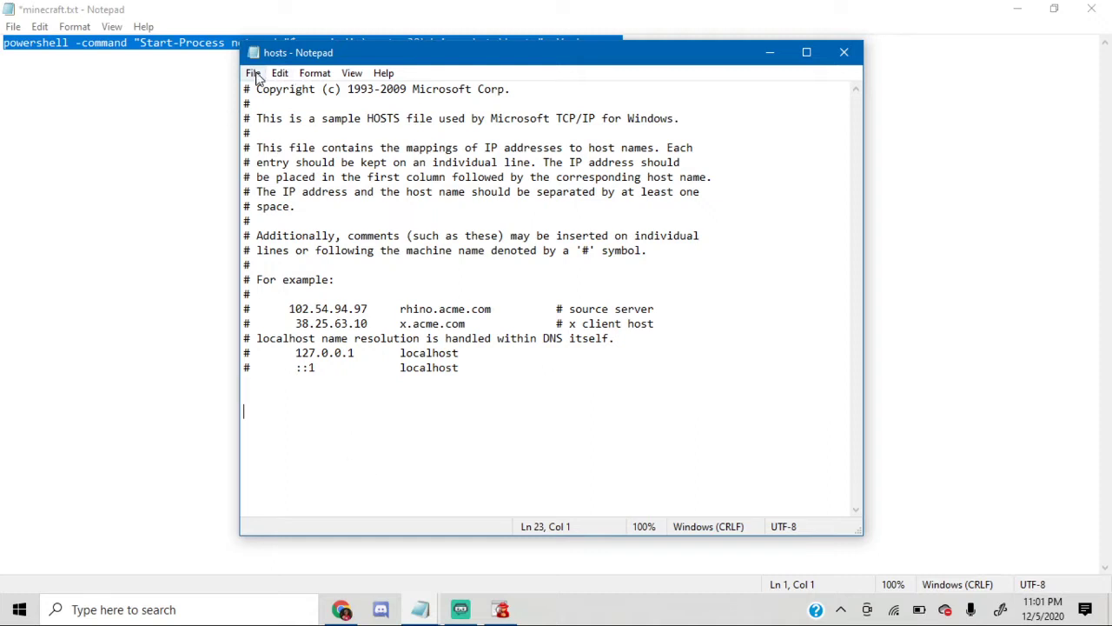
left_click(254, 73)
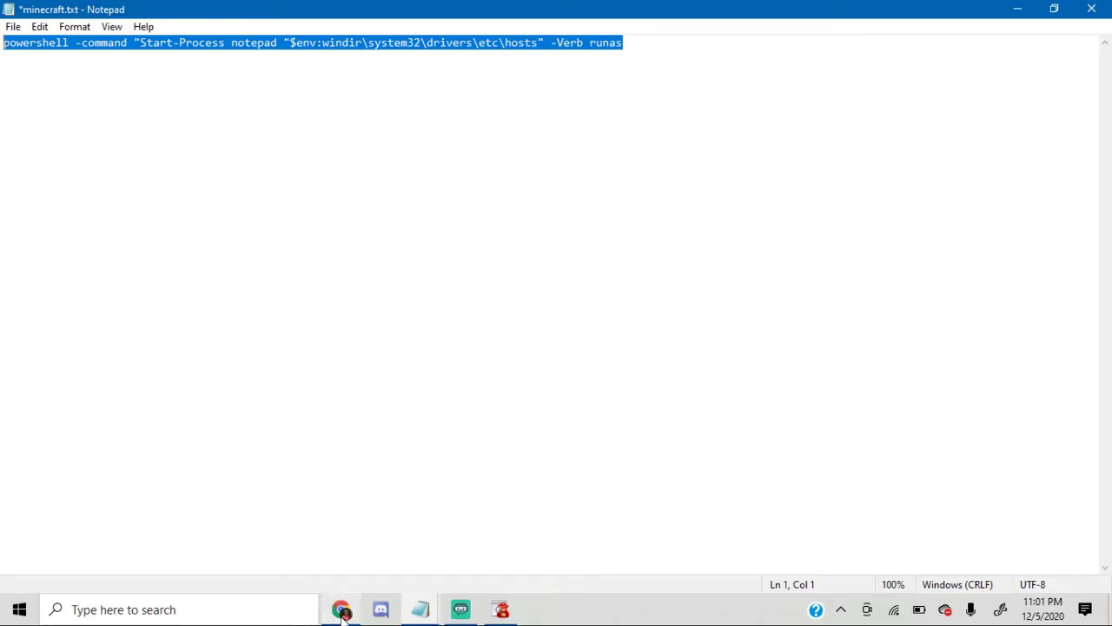
left_click(341, 609)
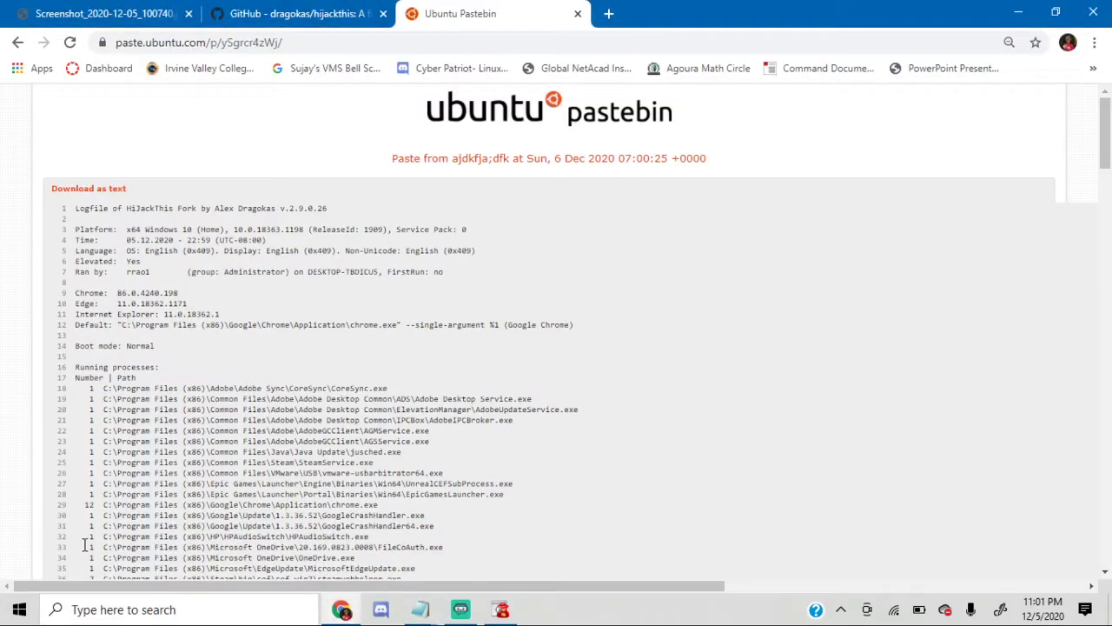
mouse_move(429, 399)
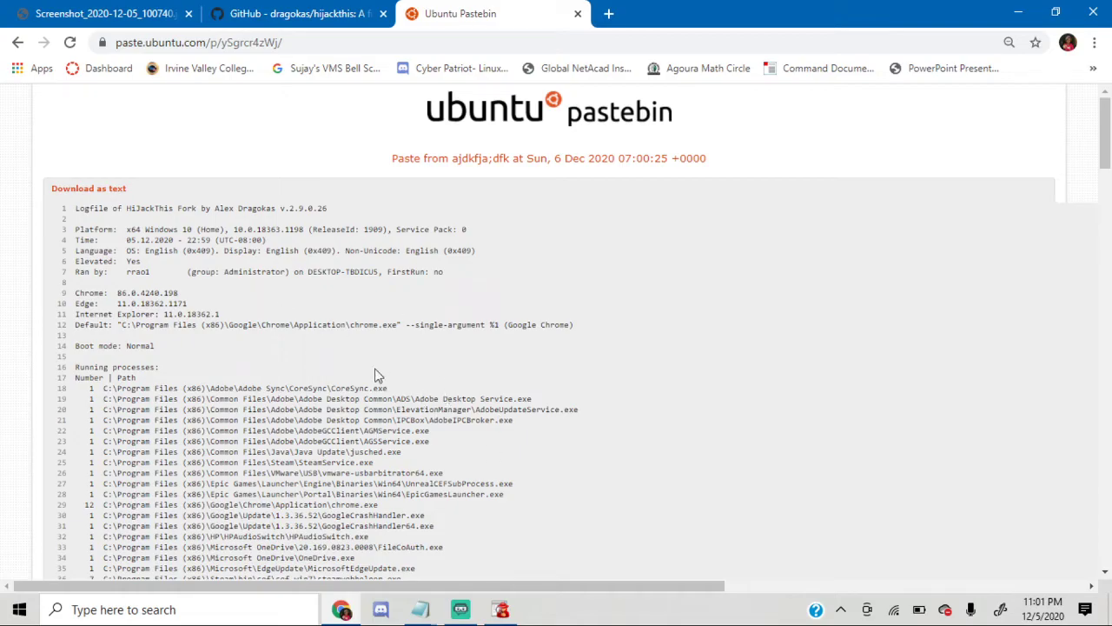
mouse_move(252, 181)
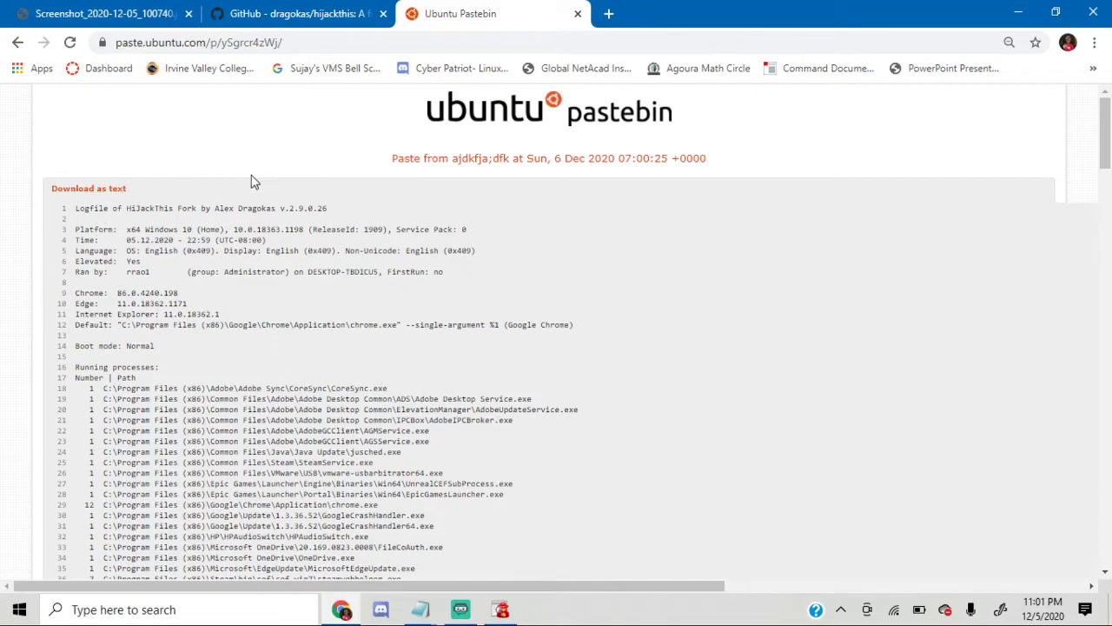
Scroll through the pasted HiJackThis log on Ubuntu Pastebin.
scroll("down", 3)
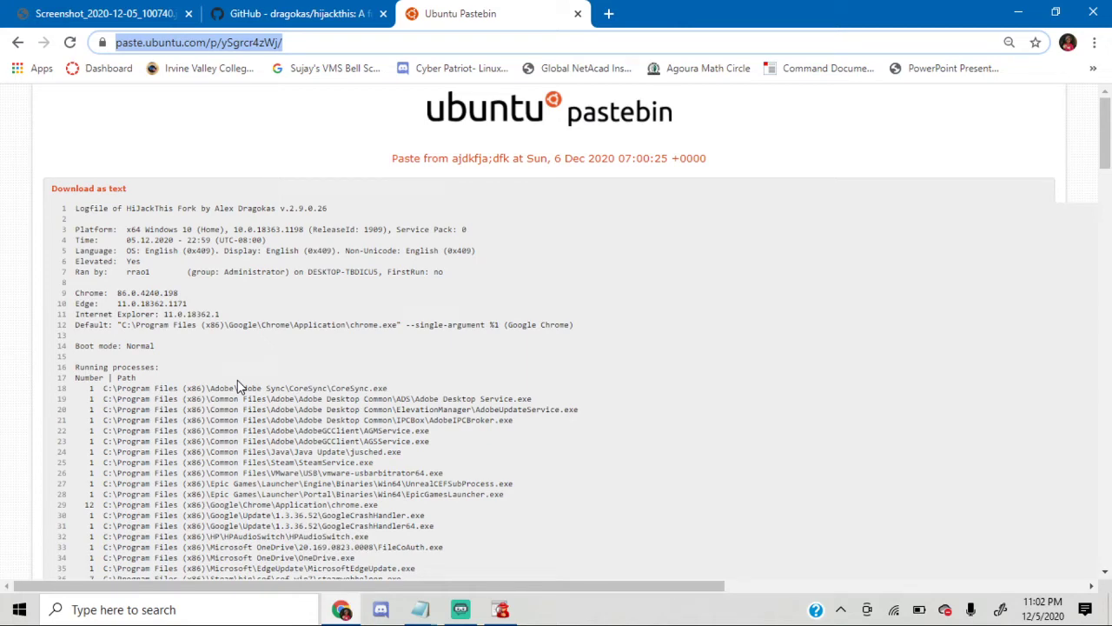
mouse_move(337, 387)
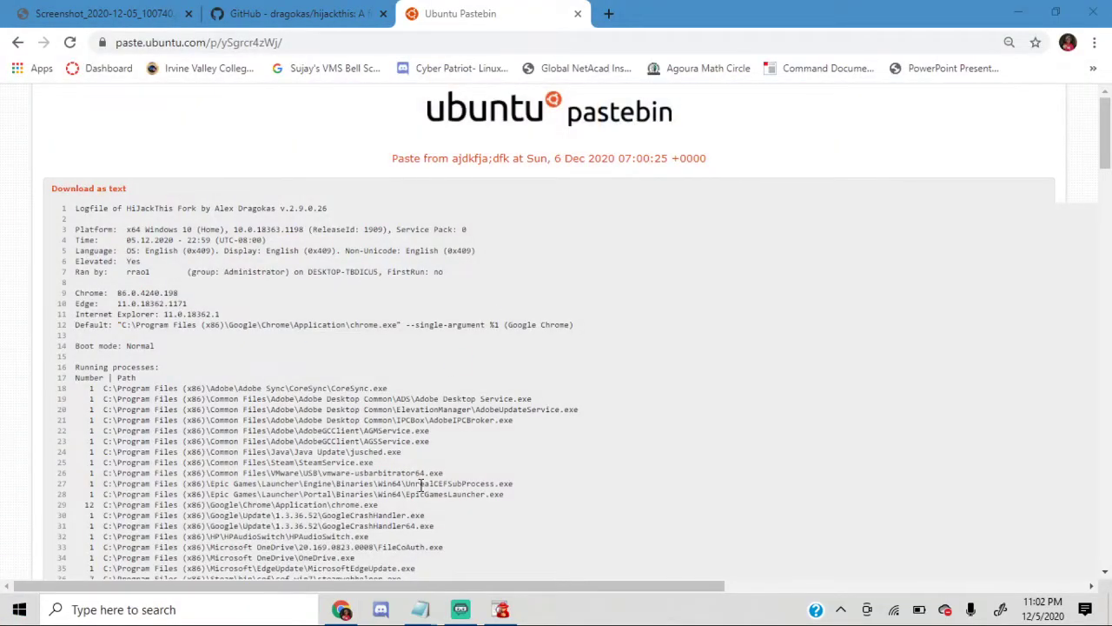
Launch Minecraft, select the Hypixel Network server entry, and join it.
left_click(541, 609)
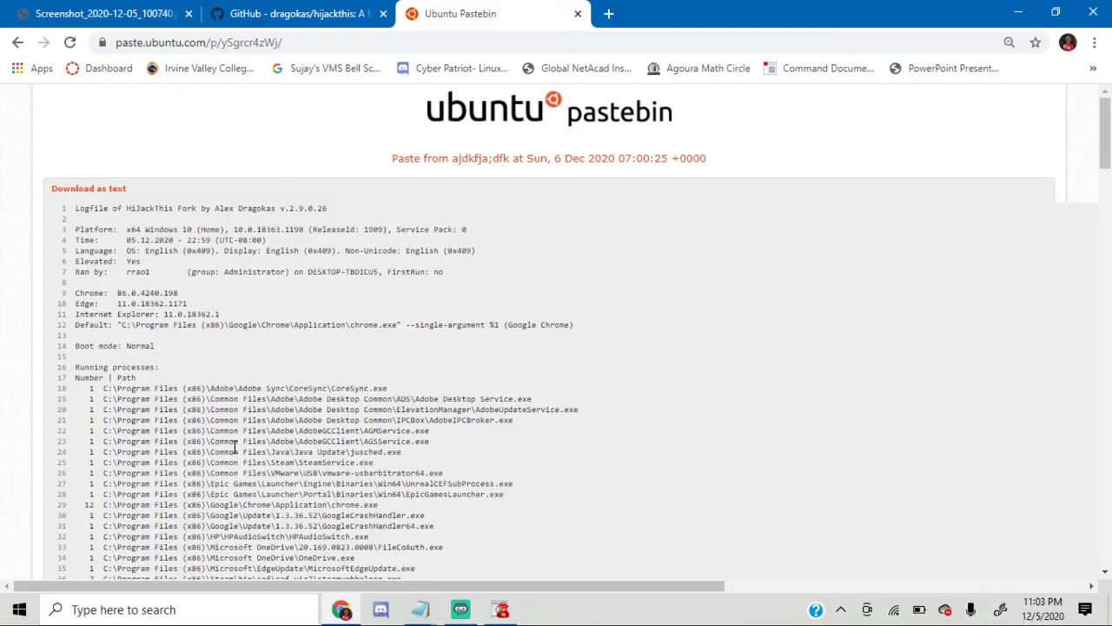
mouse_move(408, 408)
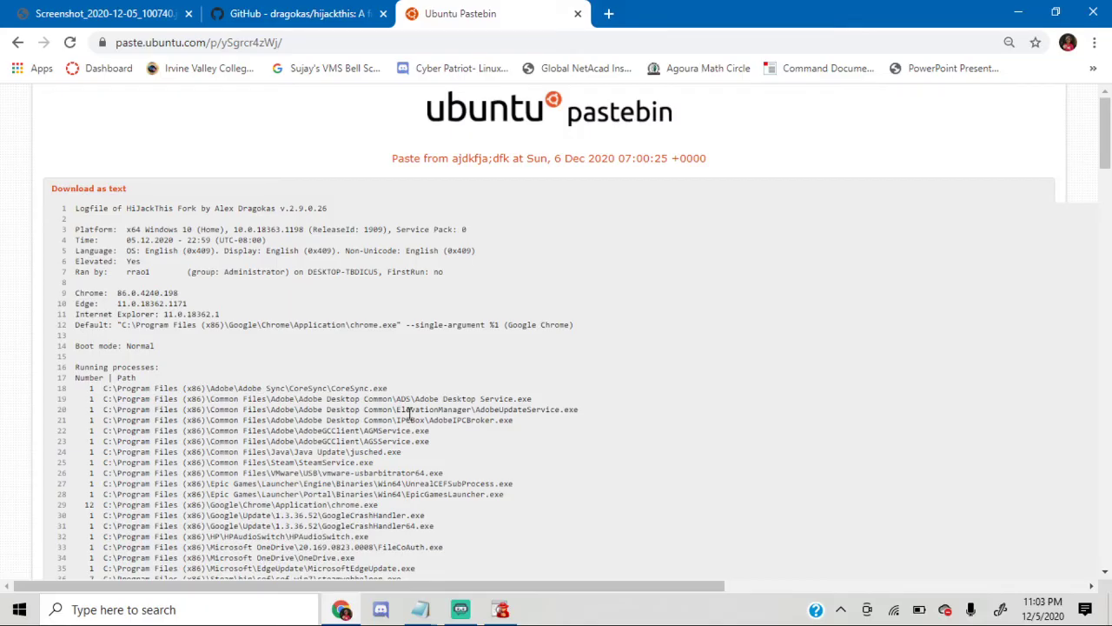
mouse_move(342, 351)
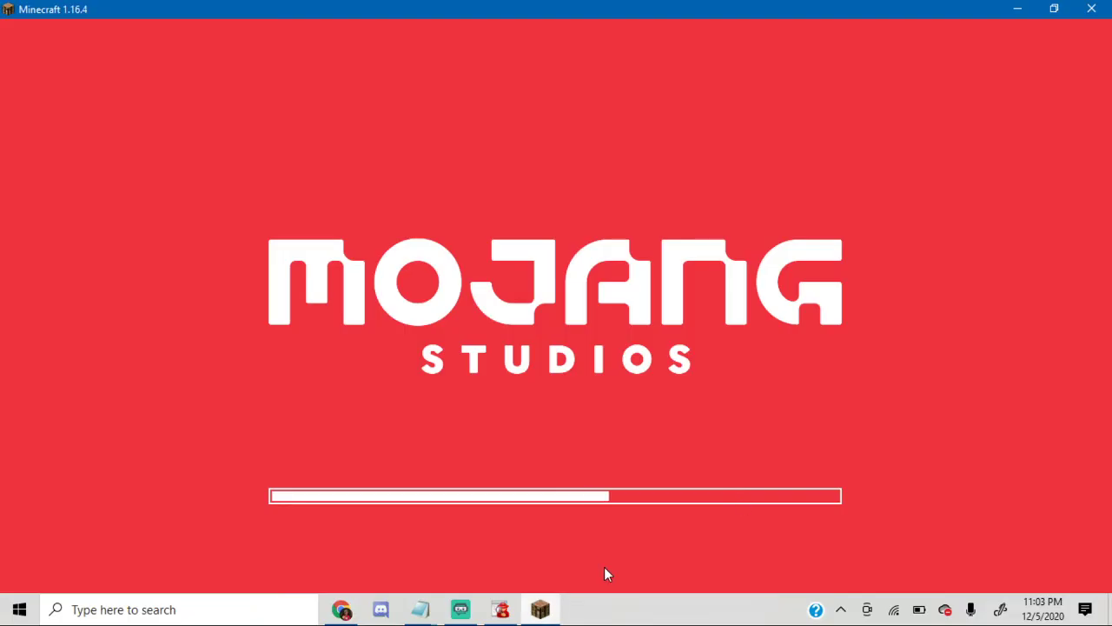
mouse_move(645, 403)
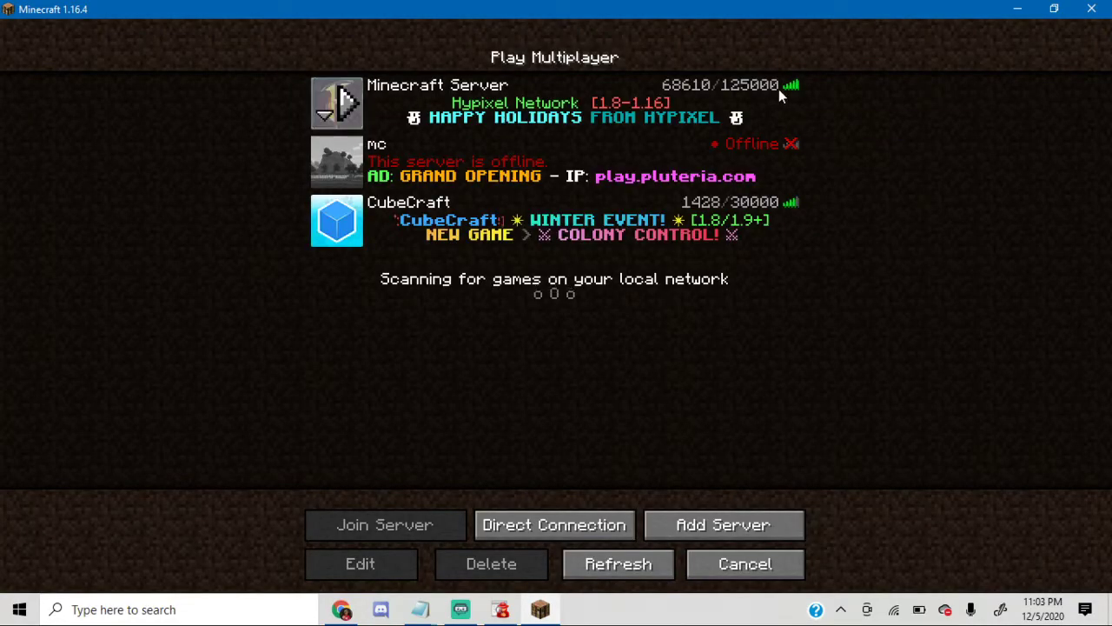
left_click(556, 102)
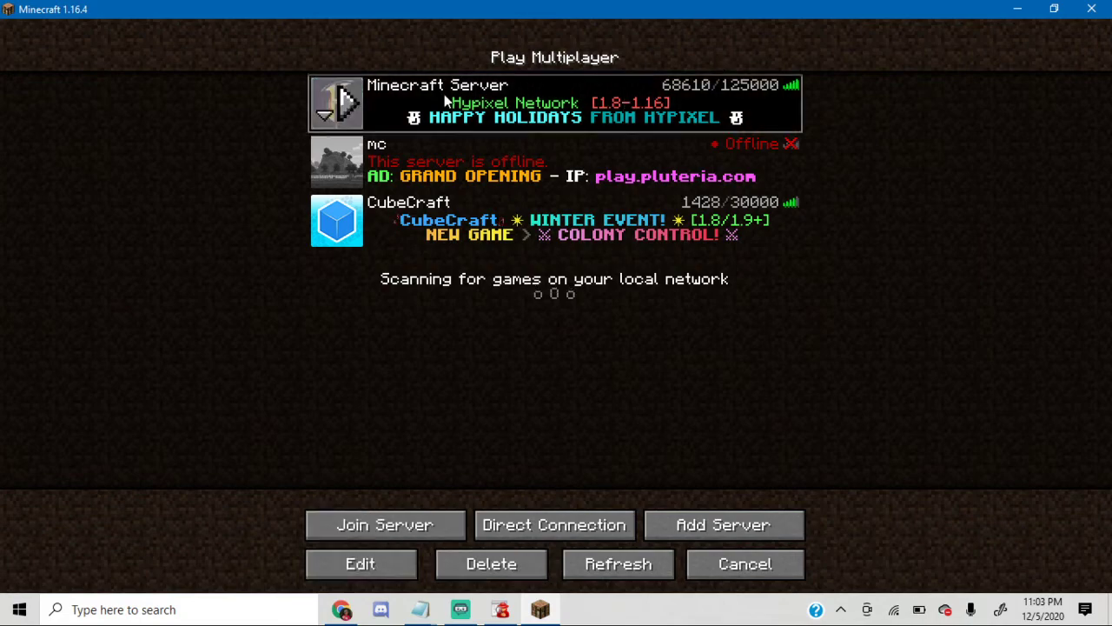
left_click(385, 525)
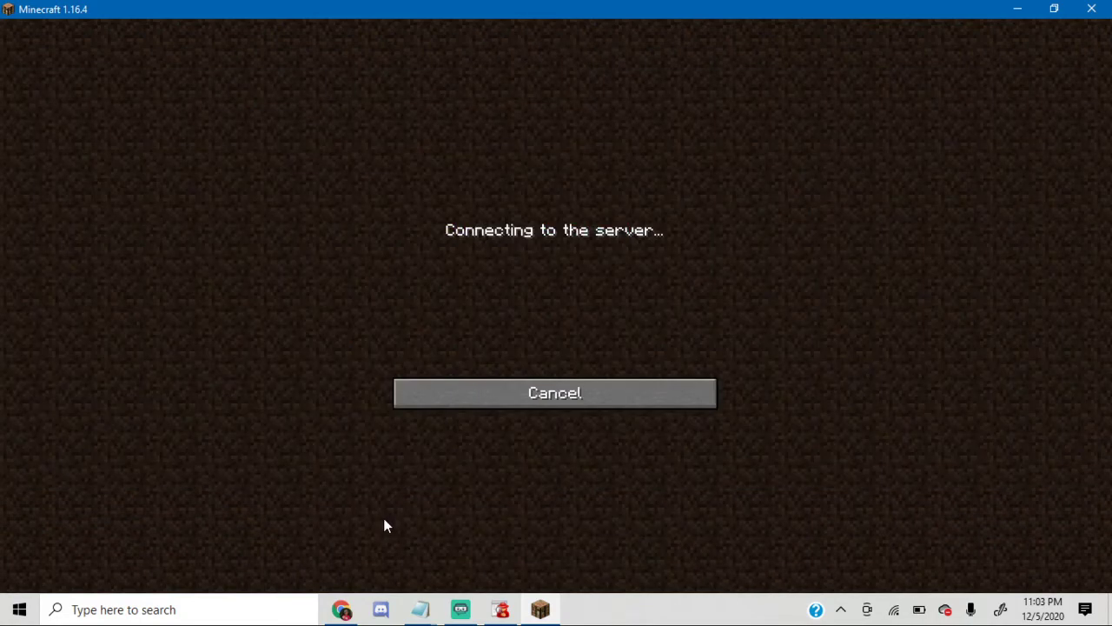